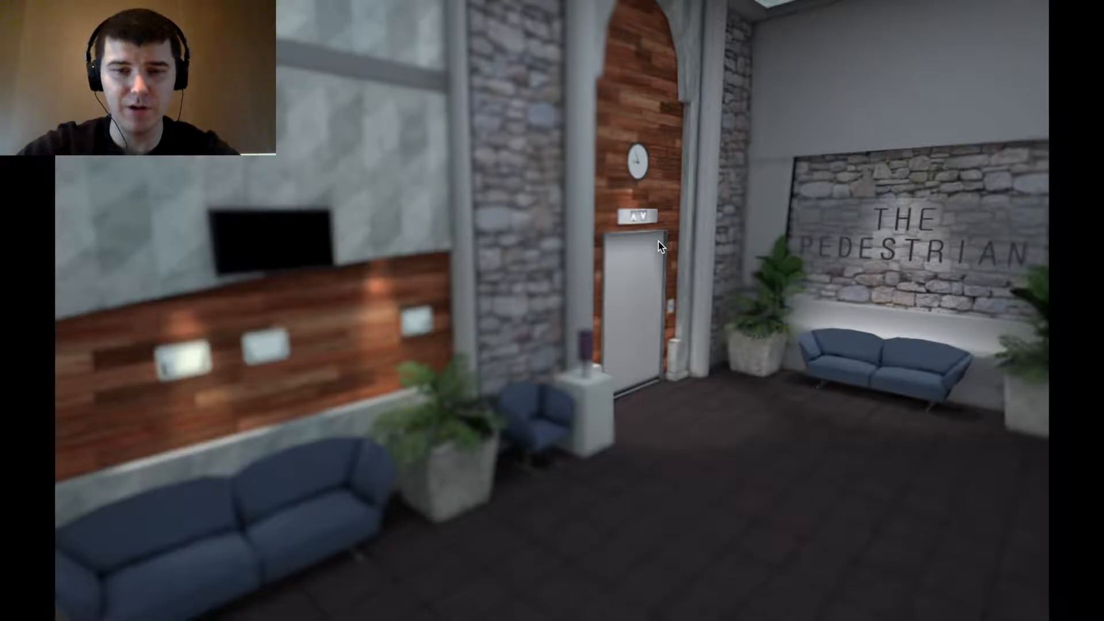
{"action": "mouse_move", "coordinate": [396, 362]}
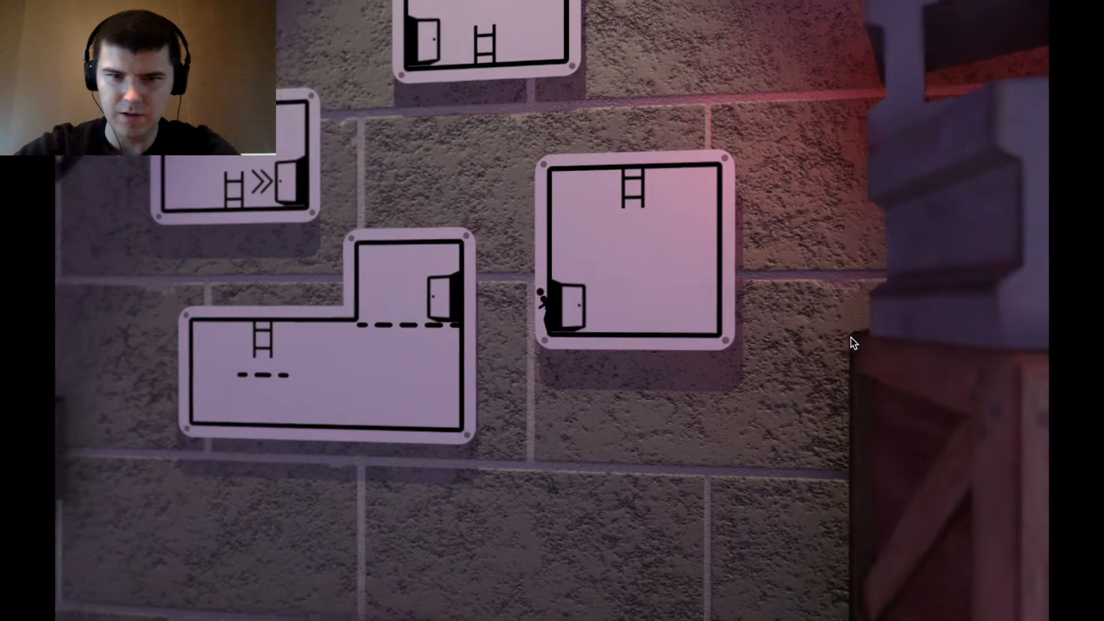
Step: Walk the stick figure right across the ladder-and-door signs toward the hanging sign
{"action": "key", "text": "Right"}
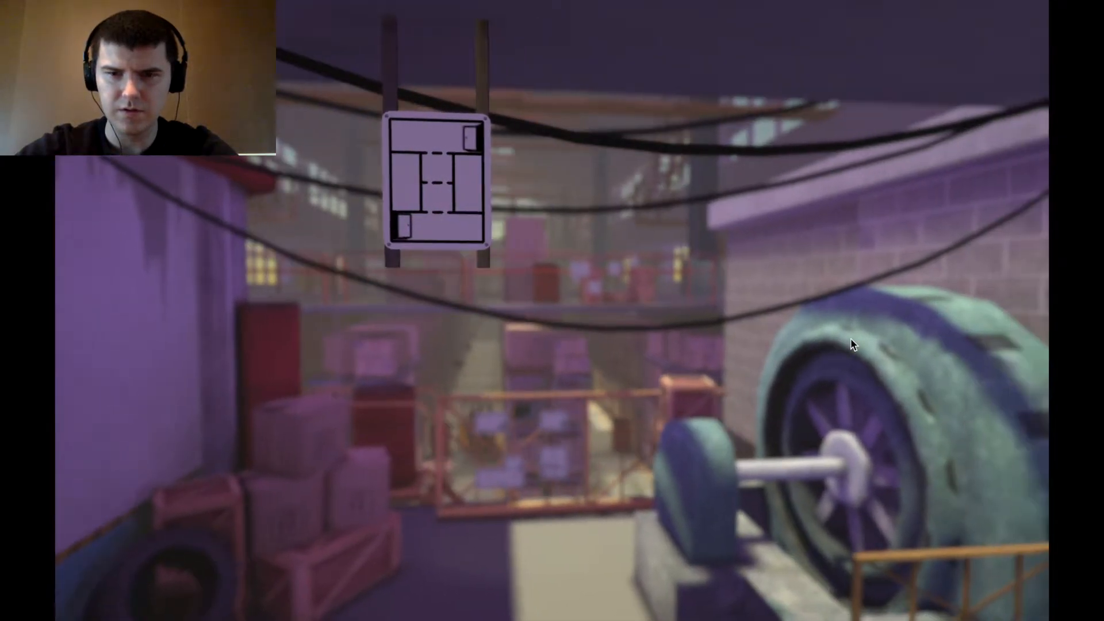
{"action": "mouse_move", "coordinate": [852, 344]}
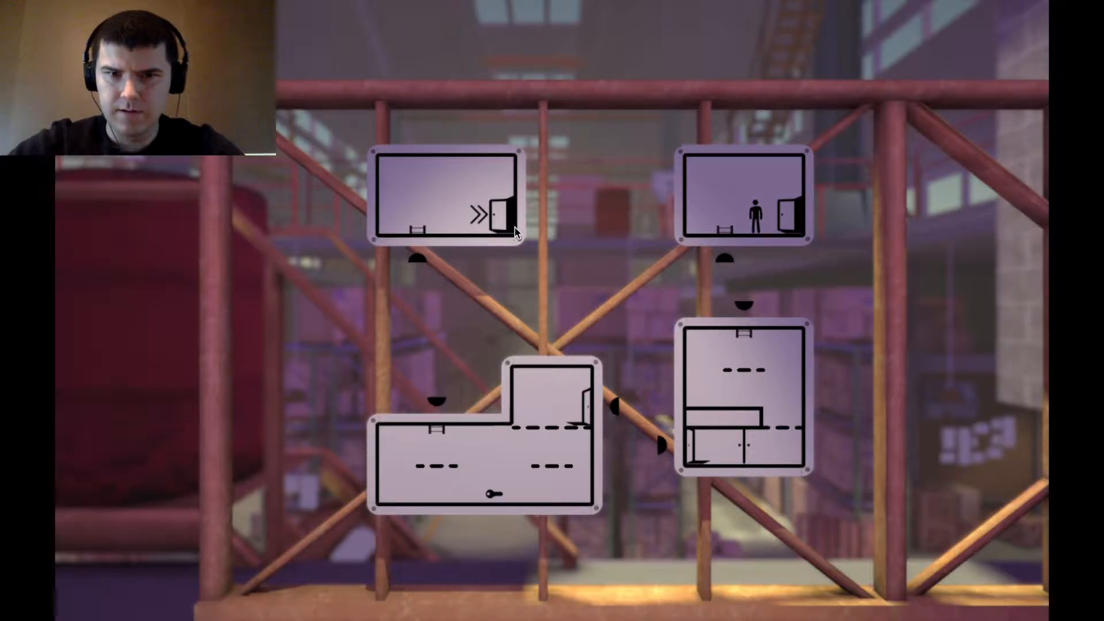
{"action": "mouse_move", "coordinate": [749, 324]}
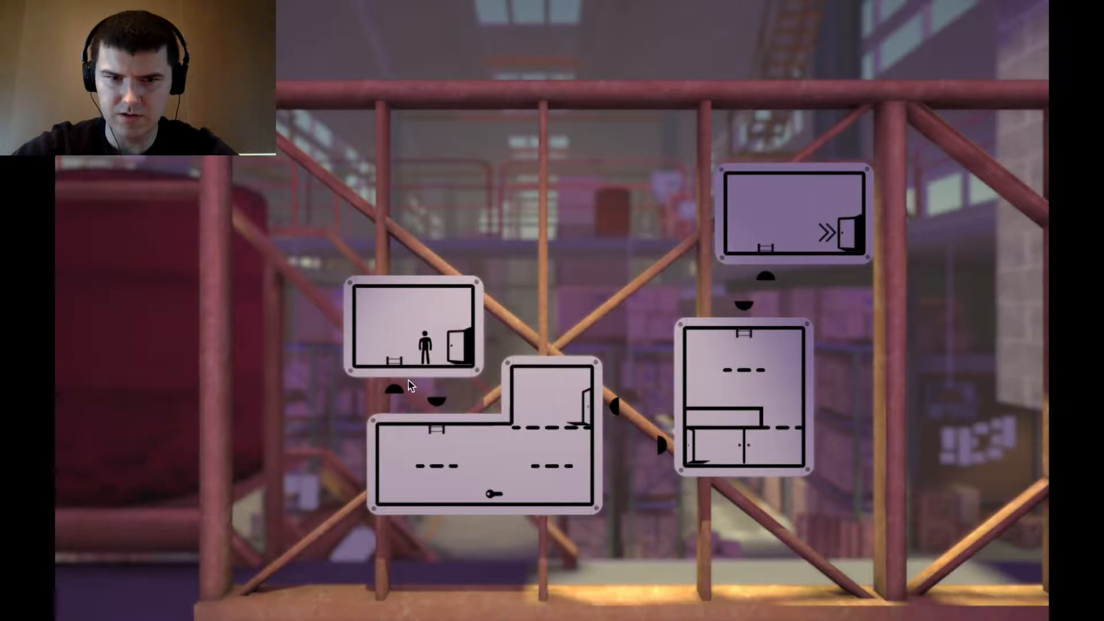
{"action": "mouse_move", "coordinate": [504, 396]}
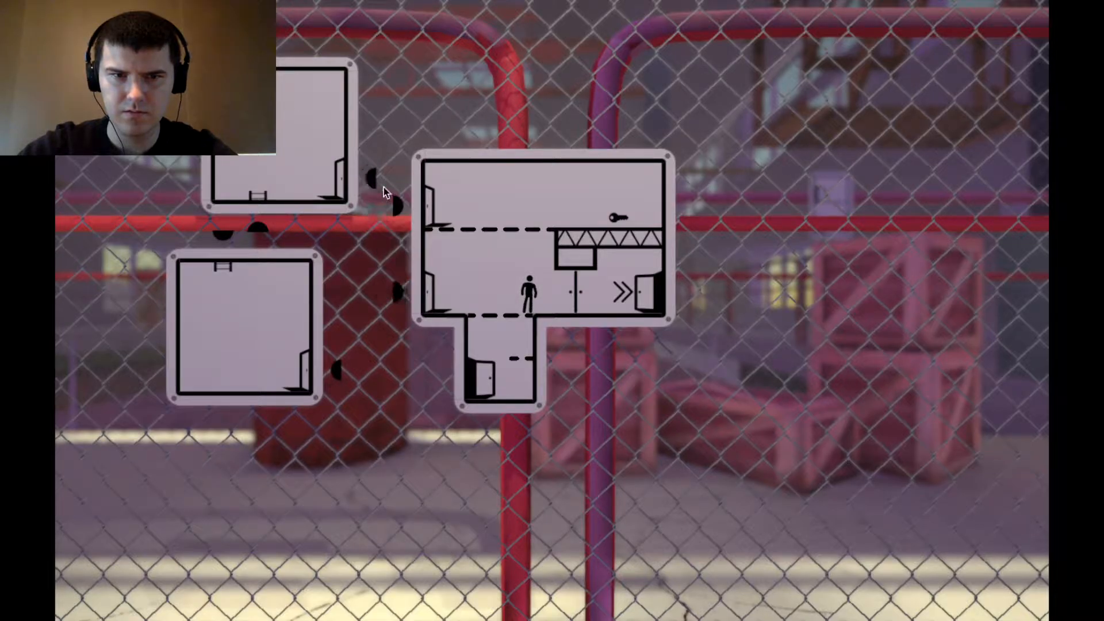
{"action": "mouse_move", "coordinate": [282, 158]}
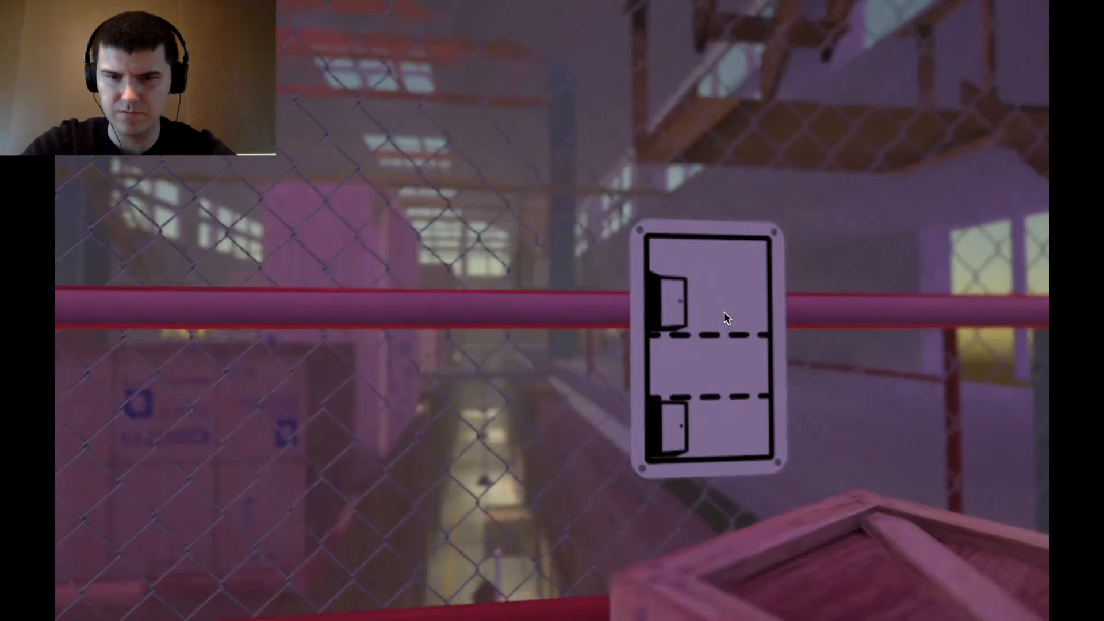
{"action": "mouse_move", "coordinate": [726, 317]}
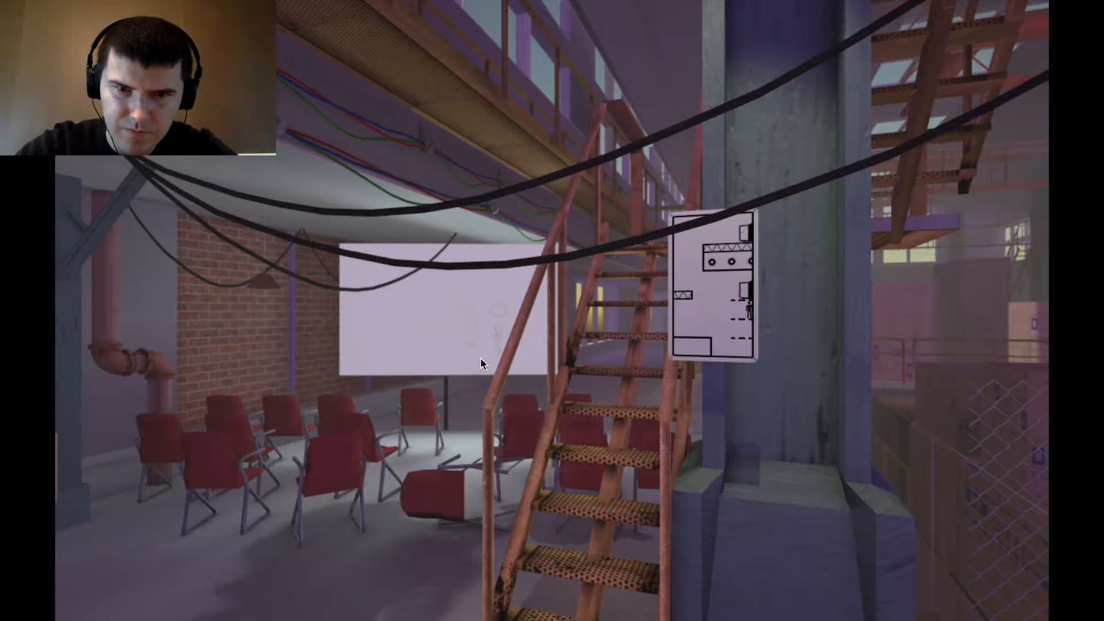
{"action": "mouse_move", "coordinate": [485, 422]}
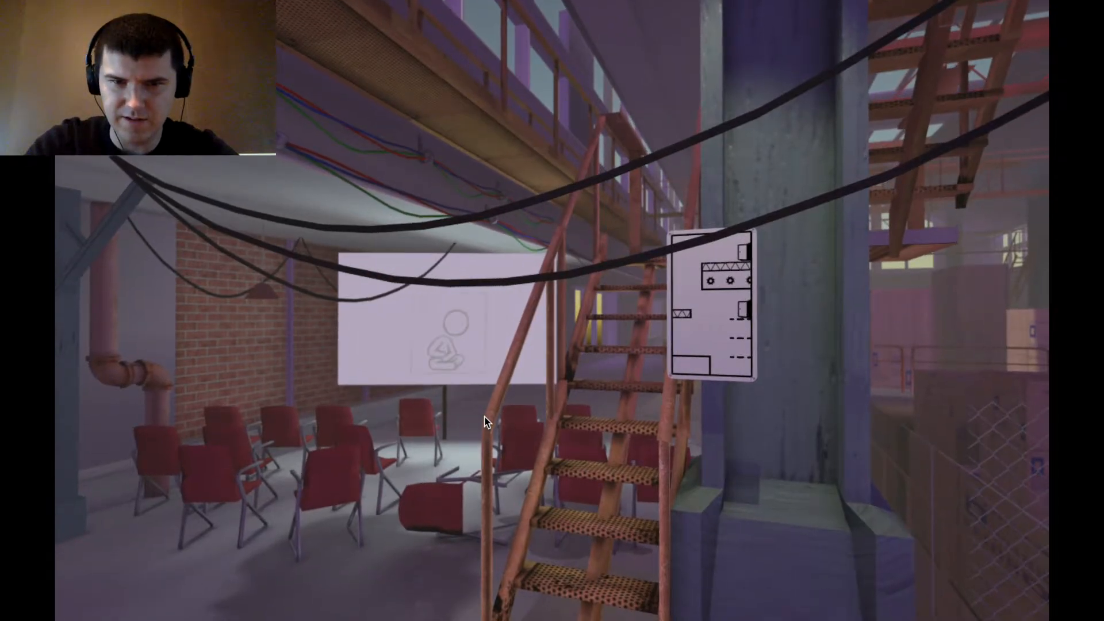
{"action": "mouse_move", "coordinate": [485, 418]}
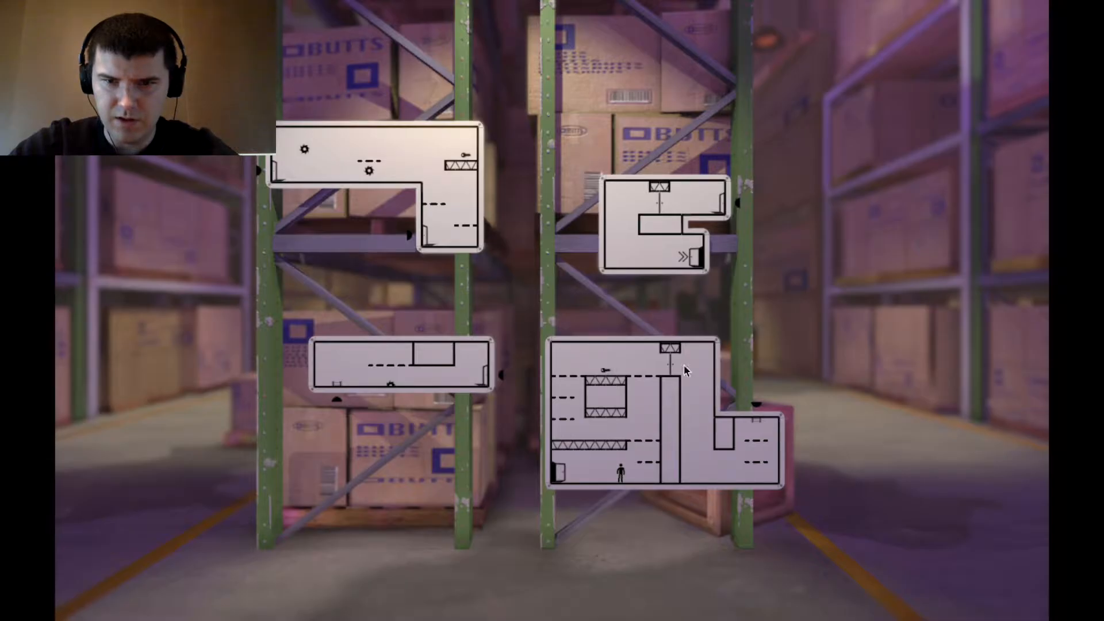
{"action": "mouse_move", "coordinate": [435, 356]}
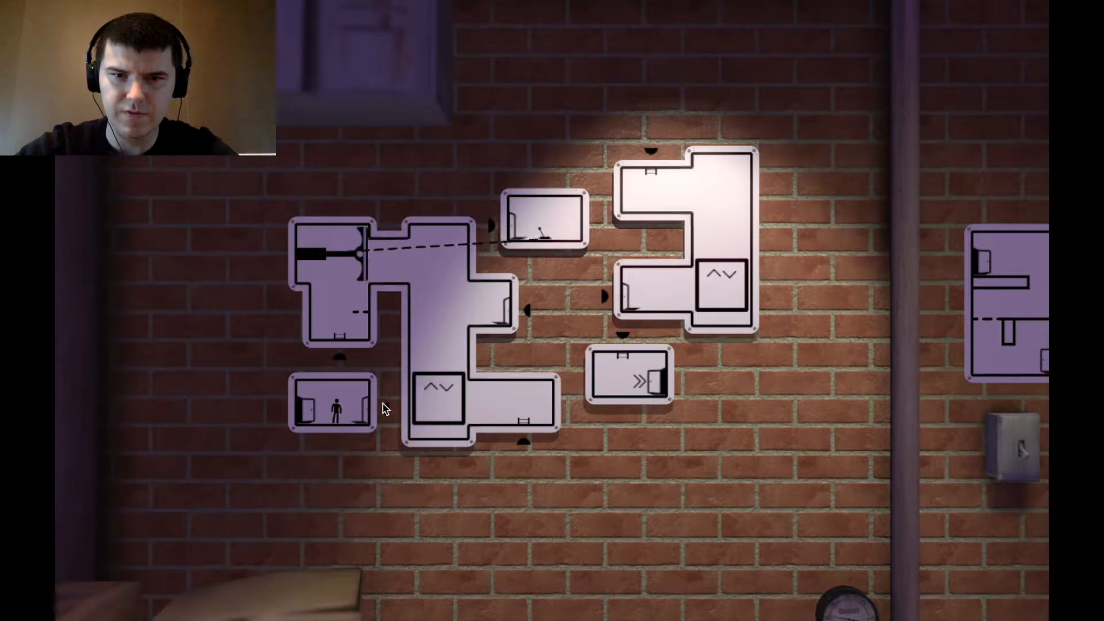
{"action": "mouse_move", "coordinate": [448, 380]}
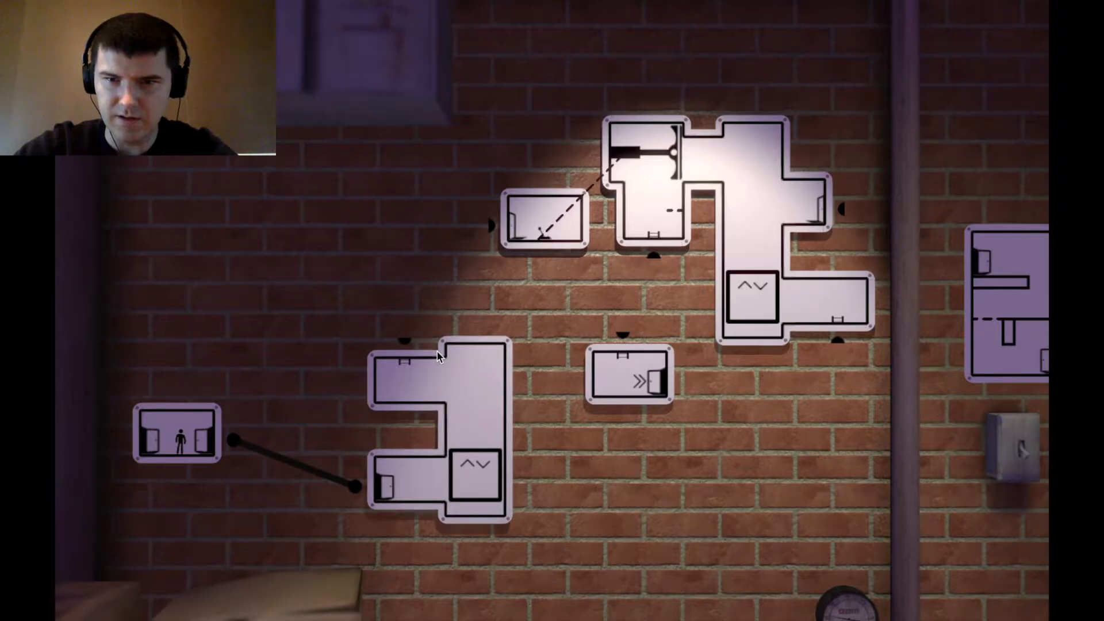
{"action": "mouse_move", "coordinate": [745, 246]}
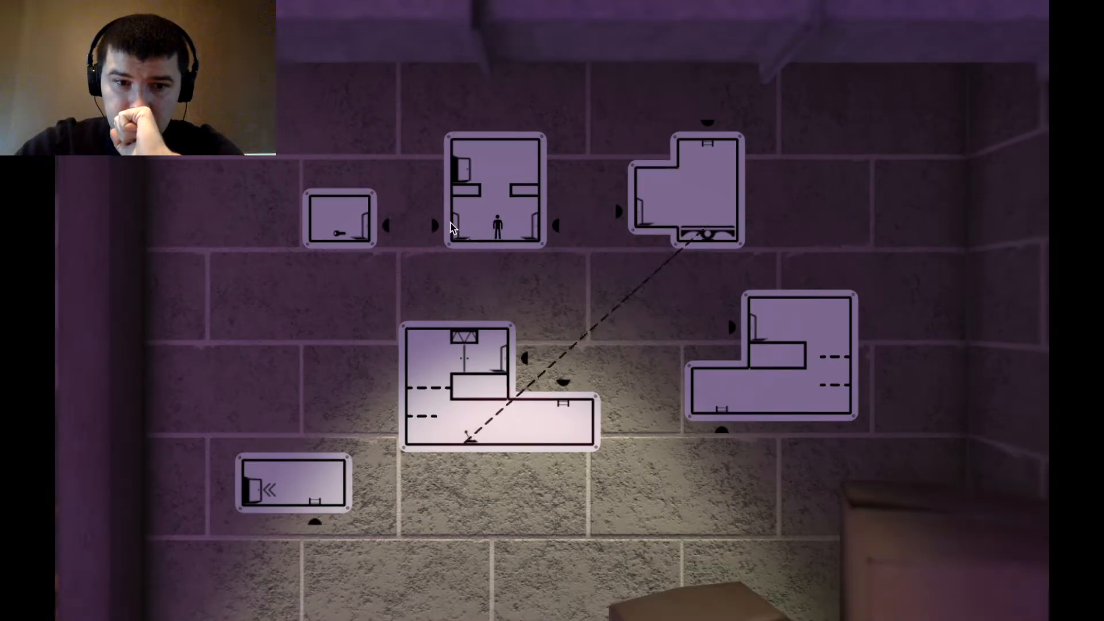
{"action": "mouse_move", "coordinate": [313, 502]}
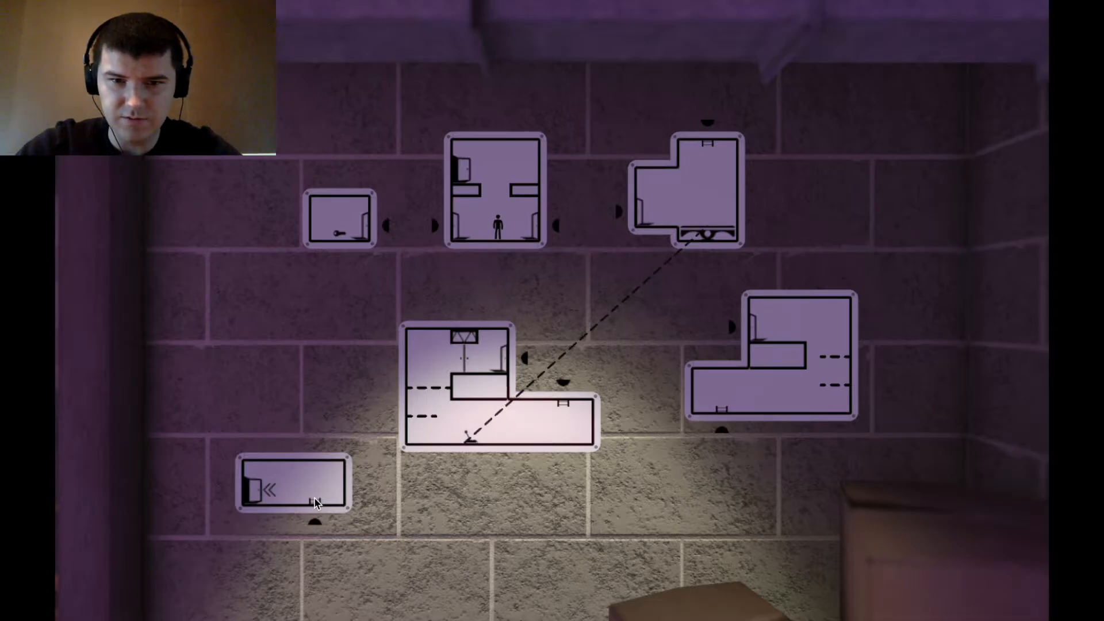
{"action": "mouse_move", "coordinate": [392, 416]}
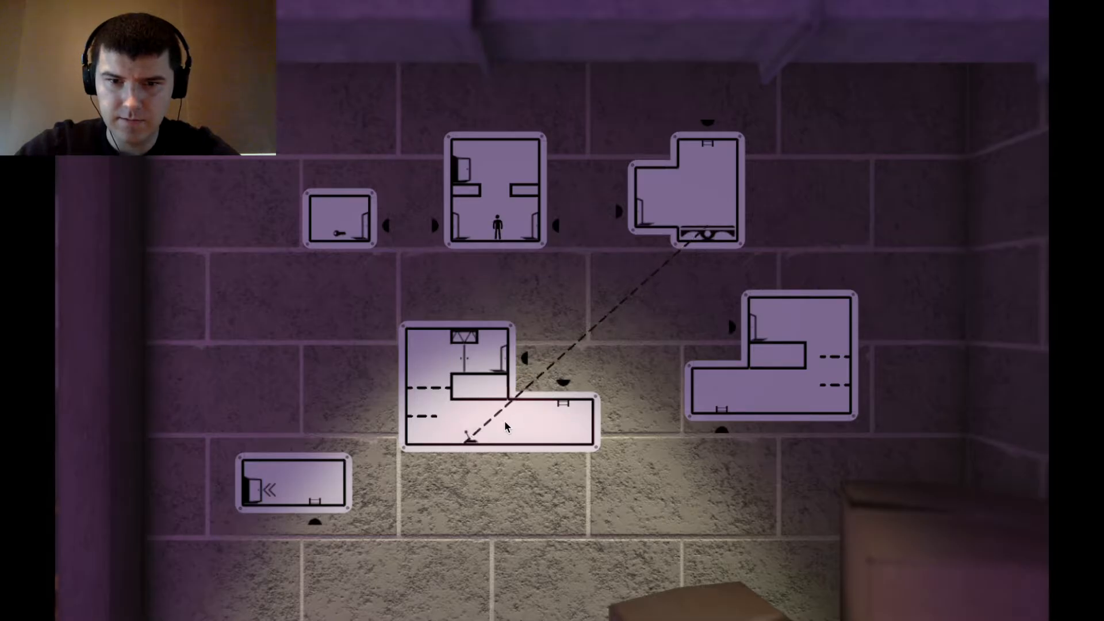
{"action": "mouse_move", "coordinate": [663, 215]}
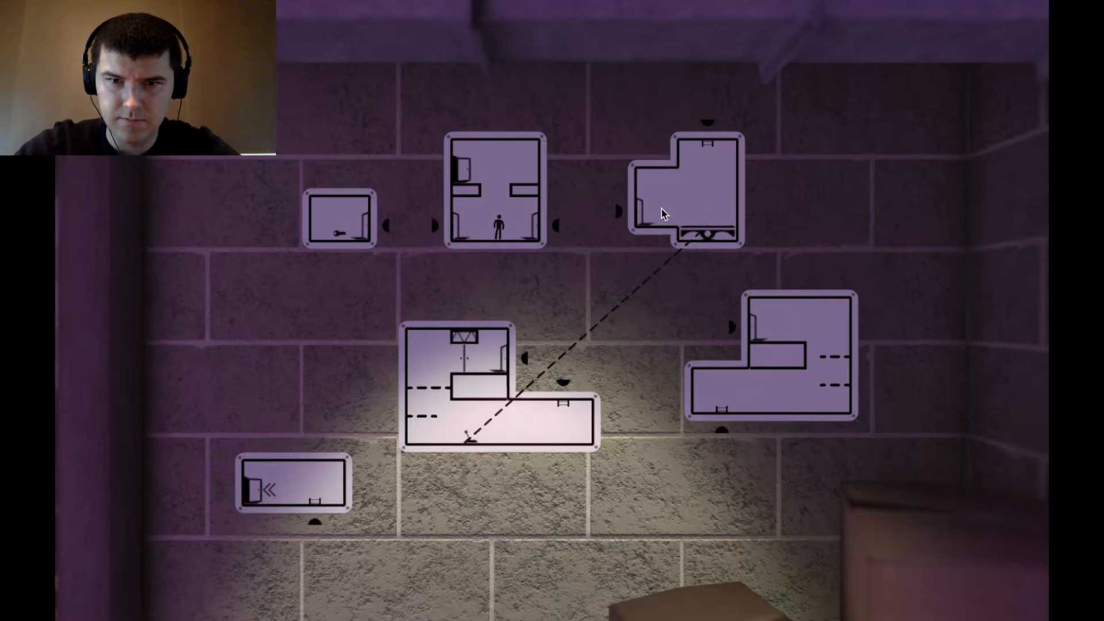
{"action": "mouse_move", "coordinate": [621, 315]}
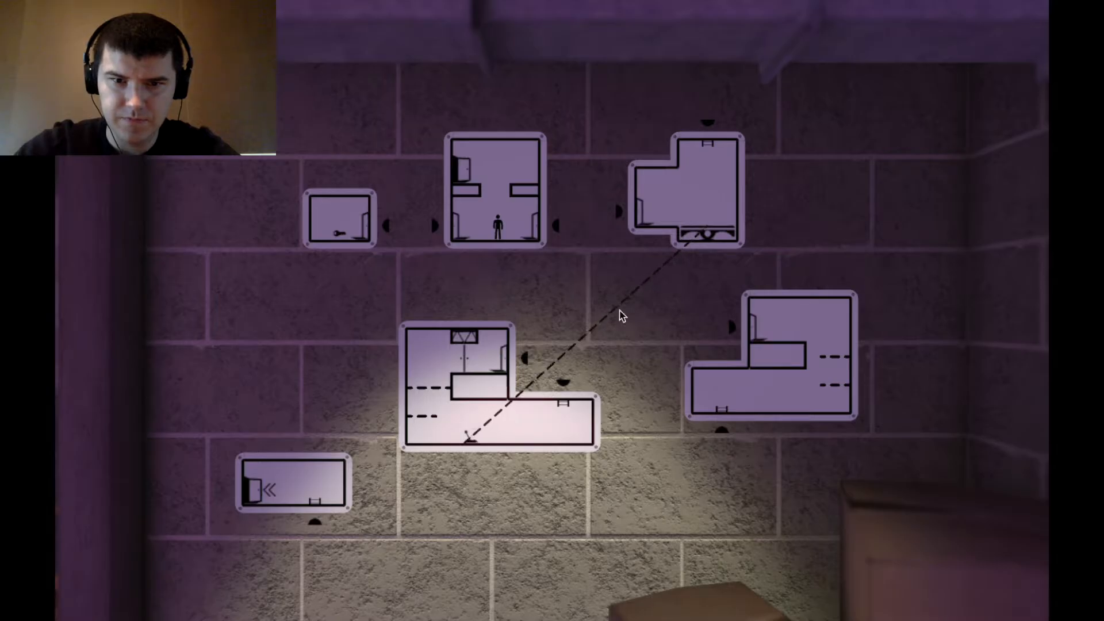
{"action": "mouse_move", "coordinate": [440, 234]}
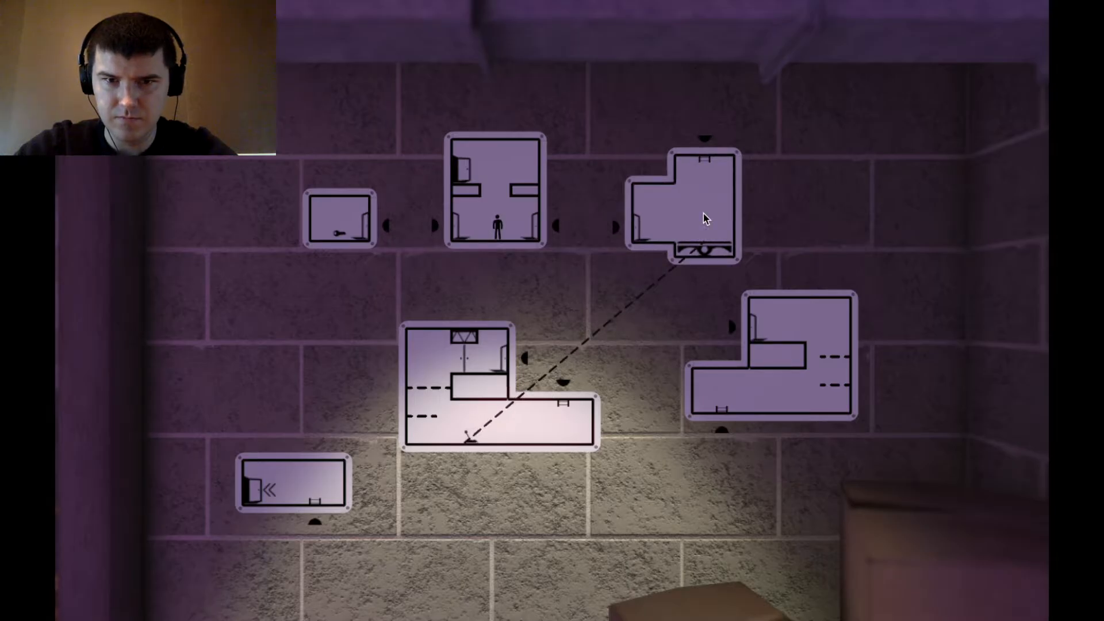
Step: Drag the top-right room down beside the L-shaped room containing the figure
{"action": "left_click_drag", "start_coordinate": [683, 205], "coordinate": [613, 331]}
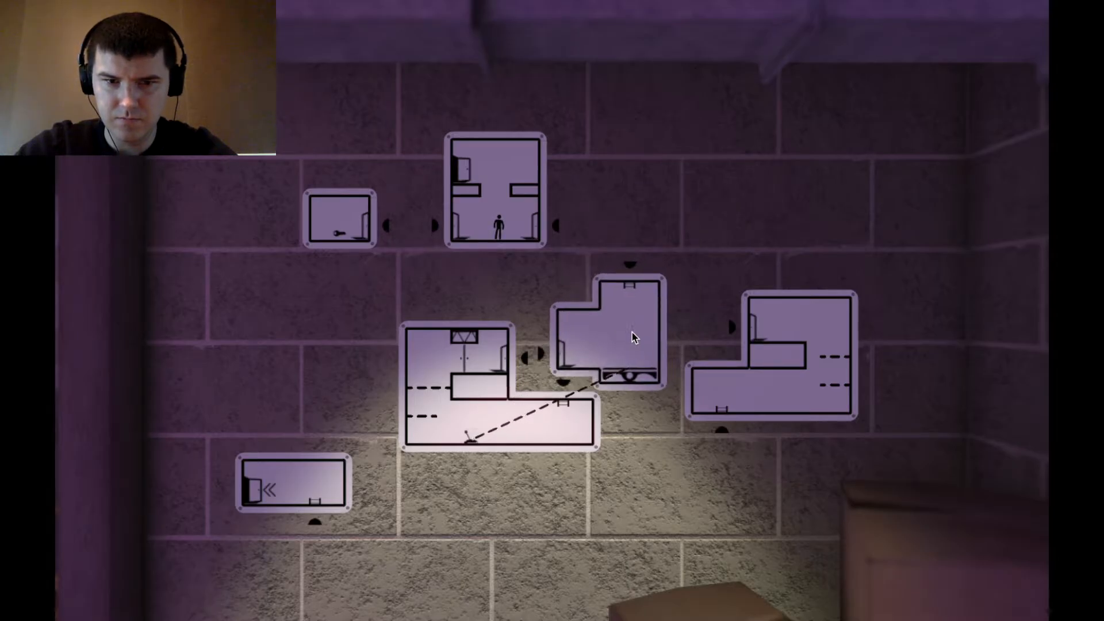
{"action": "mouse_move", "coordinate": [616, 363]}
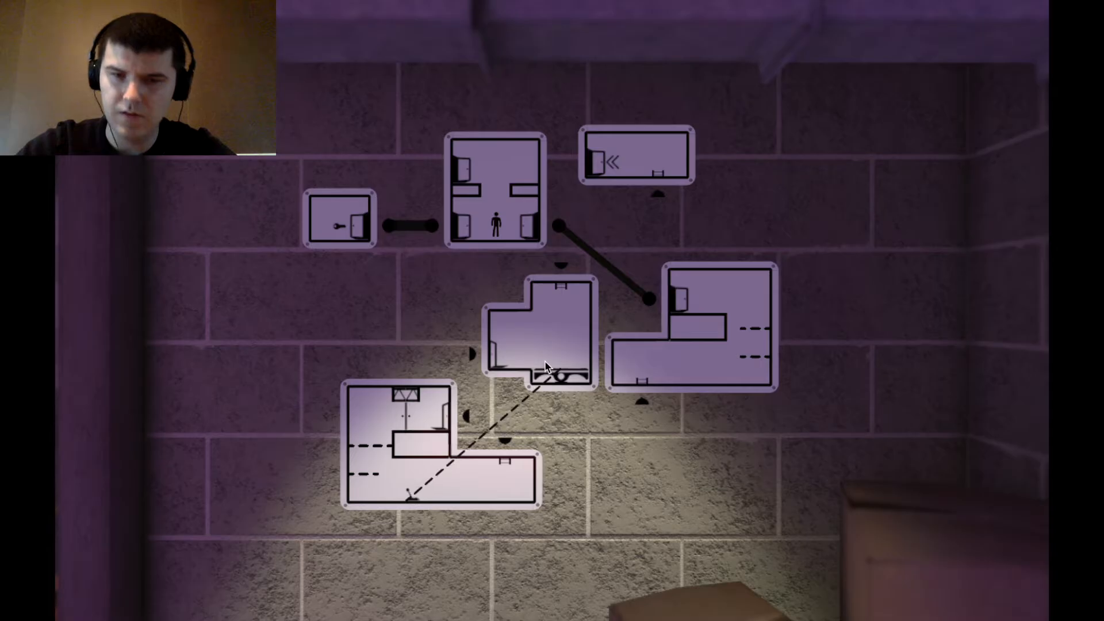
{"action": "mouse_move", "coordinate": [647, 362]}
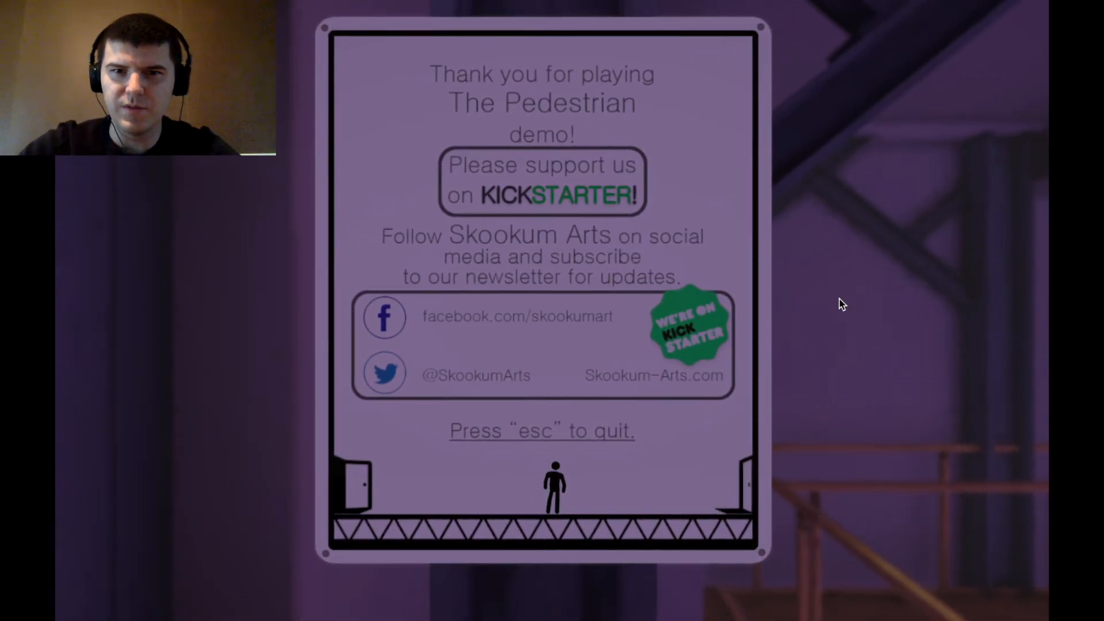
{"action": "mouse_move", "coordinate": [494, 187]}
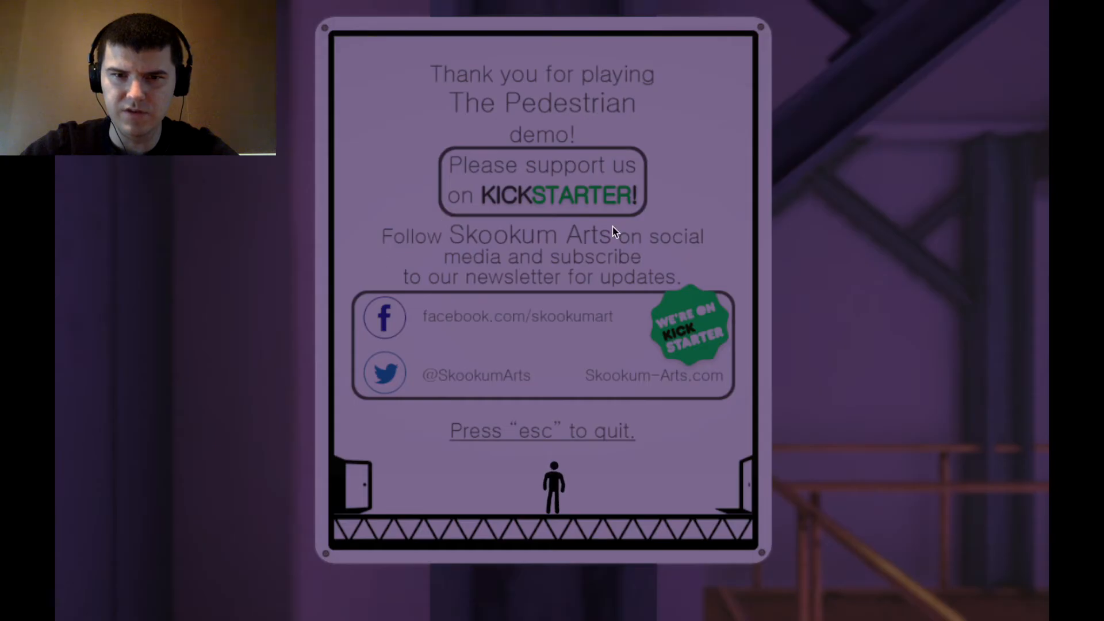
{"action": "mouse_move", "coordinate": [531, 313]}
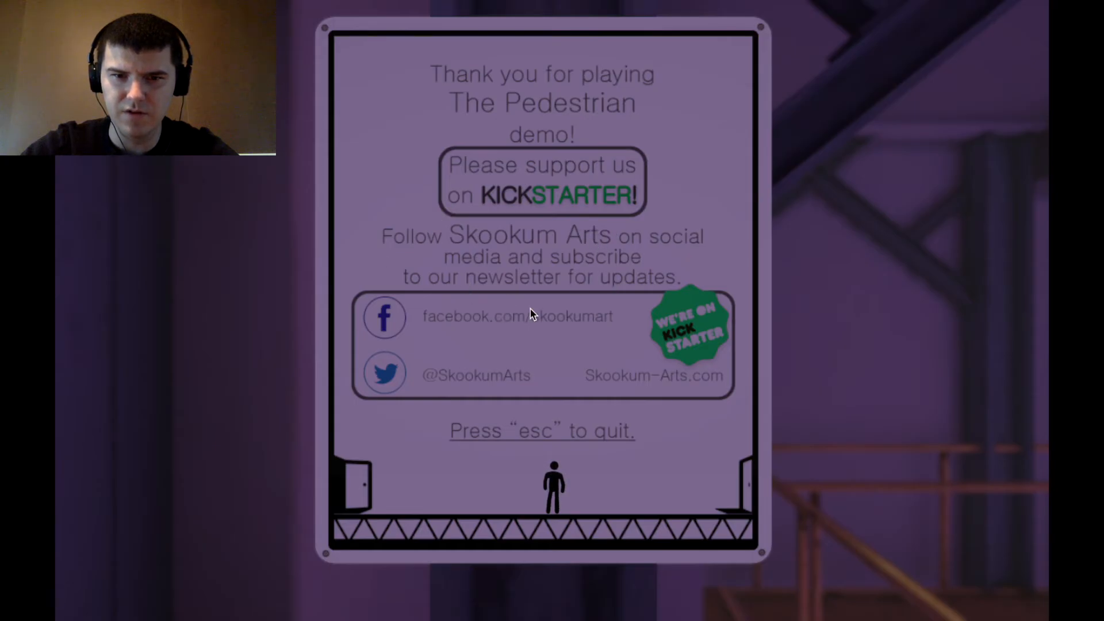
{"action": "mouse_move", "coordinate": [1014, 523]}
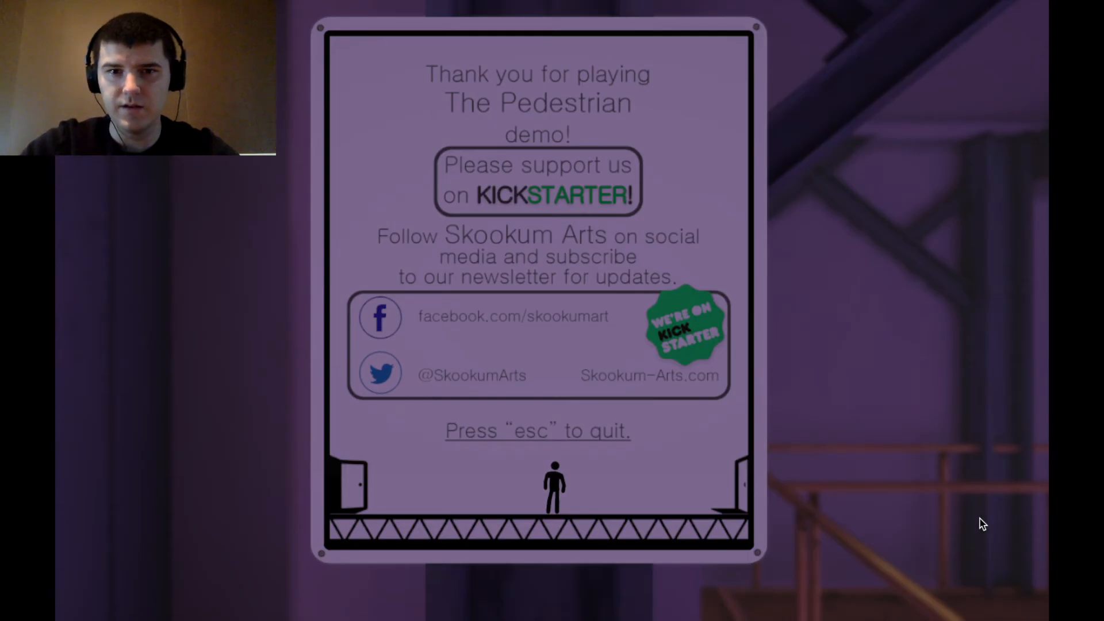
{"action": "mouse_move", "coordinate": [478, 193]}
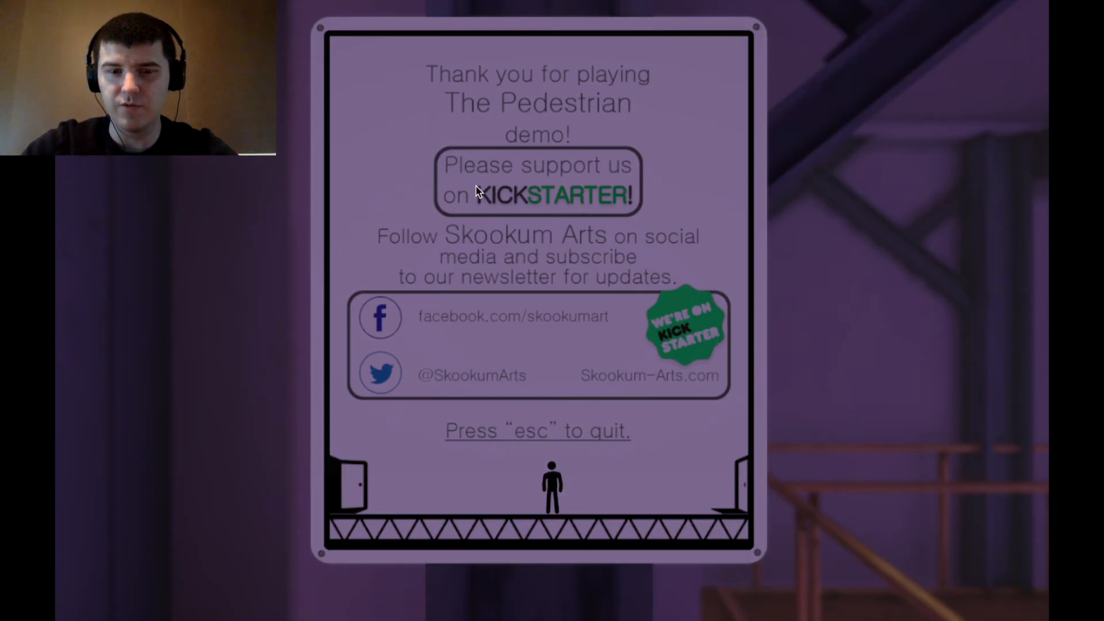
{"action": "mouse_move", "coordinate": [506, 315]}
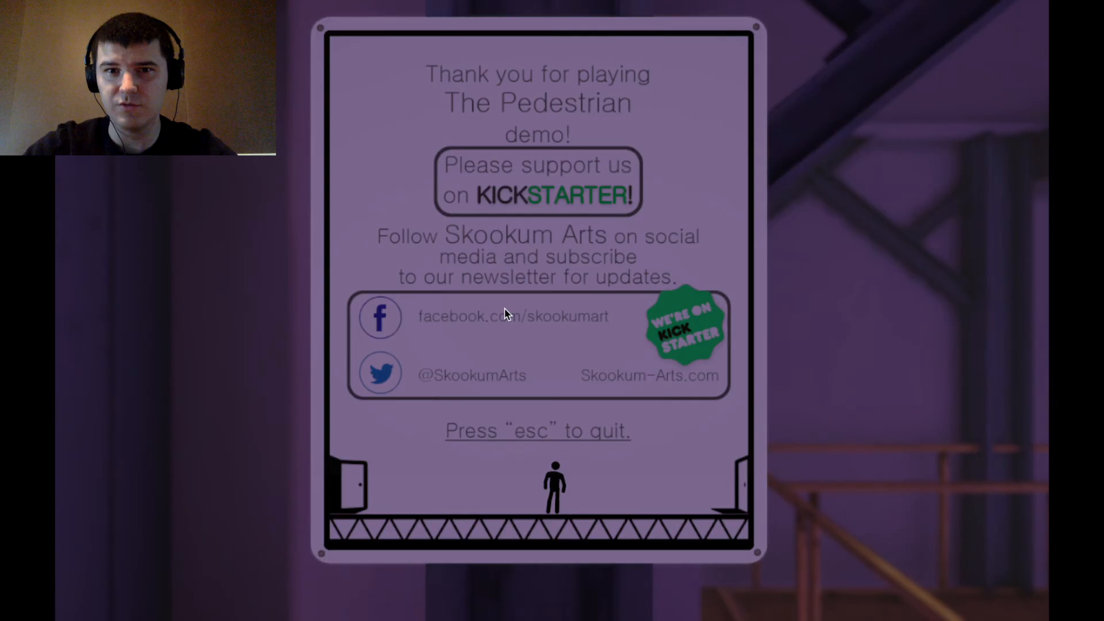
{"action": "mouse_move", "coordinate": [506, 308]}
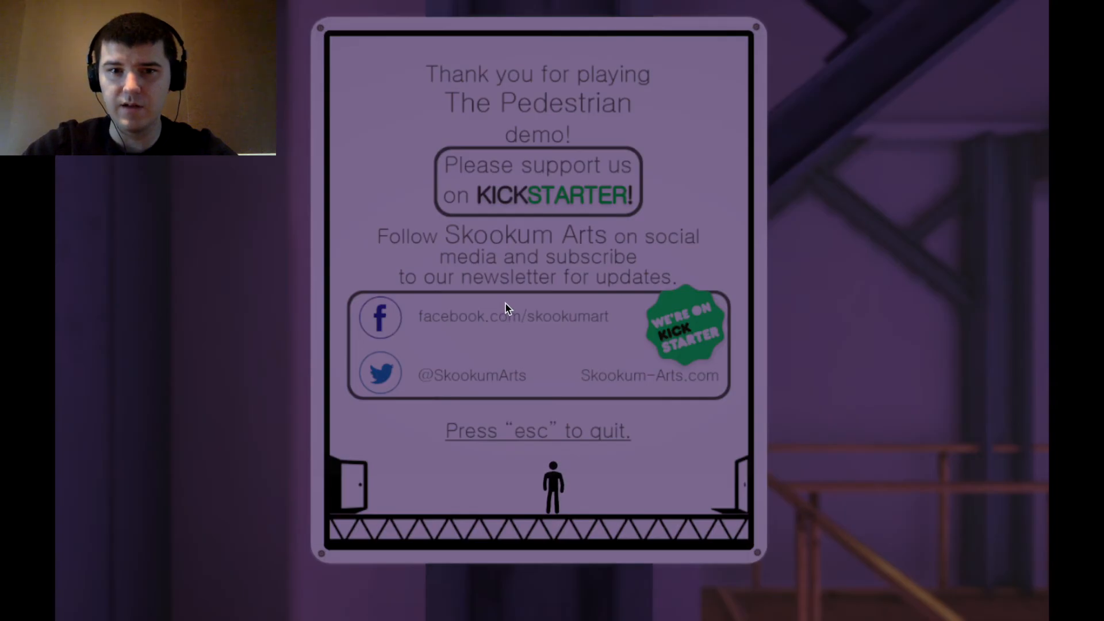
{"action": "mouse_move", "coordinate": [511, 177]}
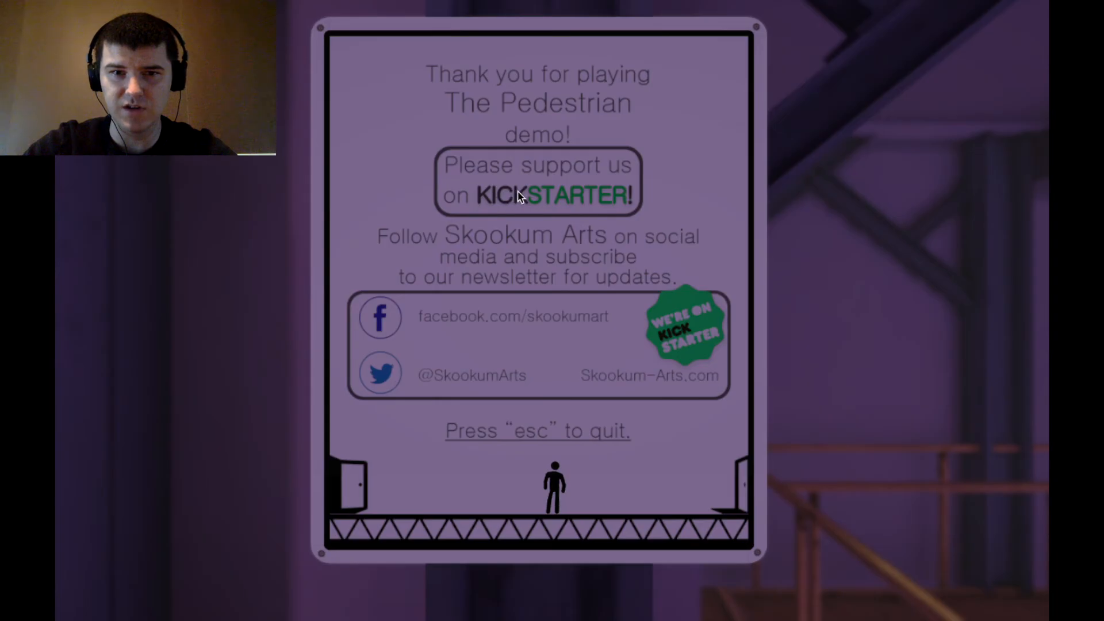
{"action": "mouse_move", "coordinate": [495, 219]}
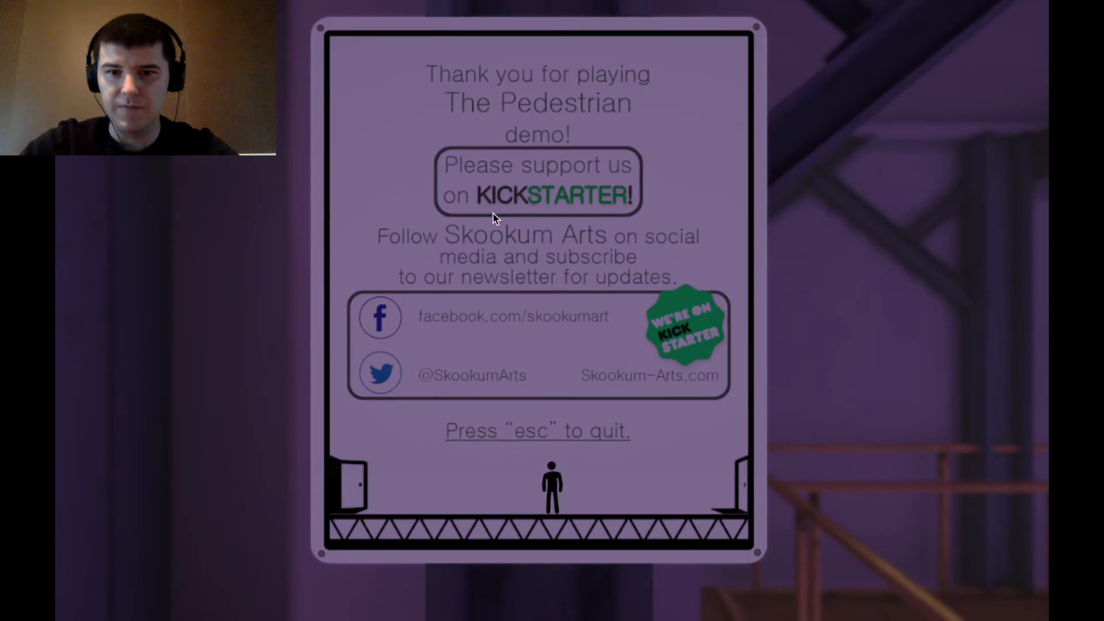